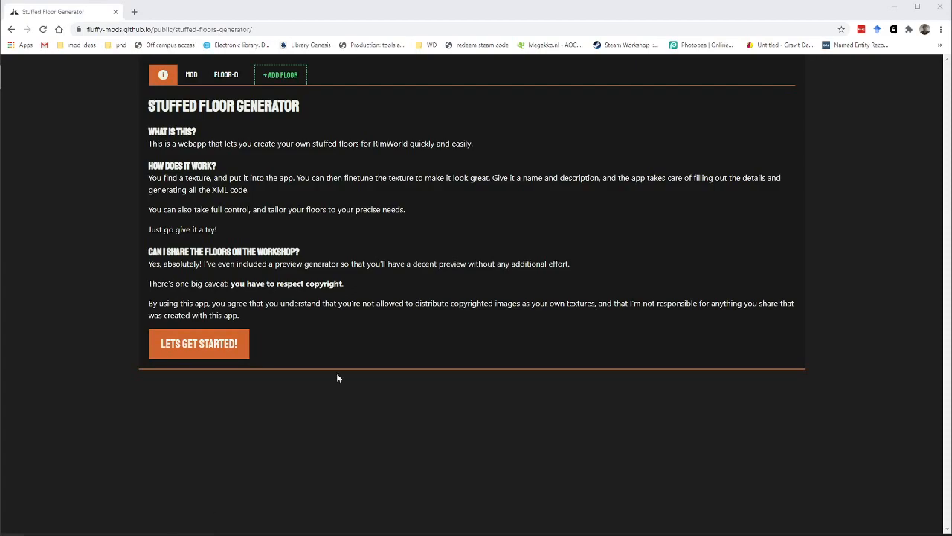
pyautogui.moveTo(261, 234)
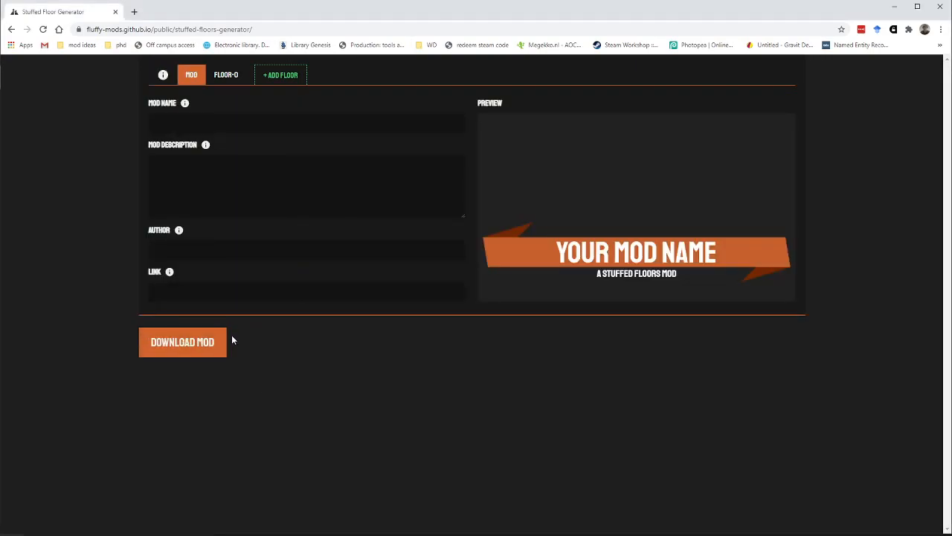
# Step: Enter mod name 'My awesome mod', description 'This is a great mod' and author 'Me'
pyautogui.click(305, 122)
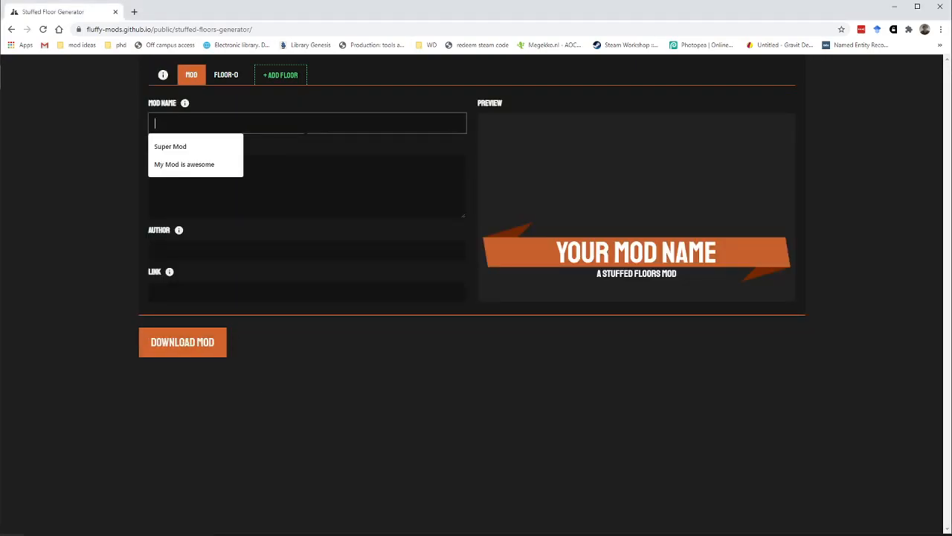
pyautogui.write('My awesome mod')
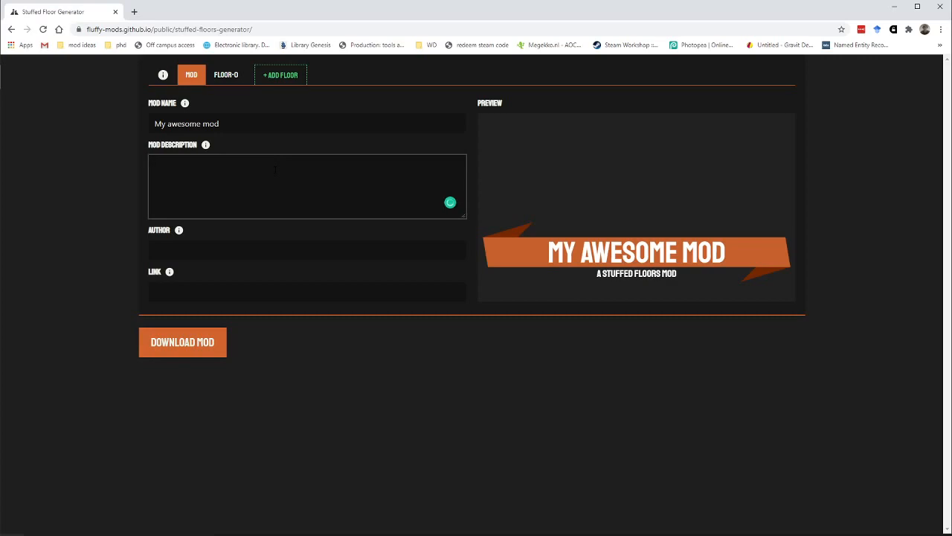
pyautogui.write('This is a great mod')
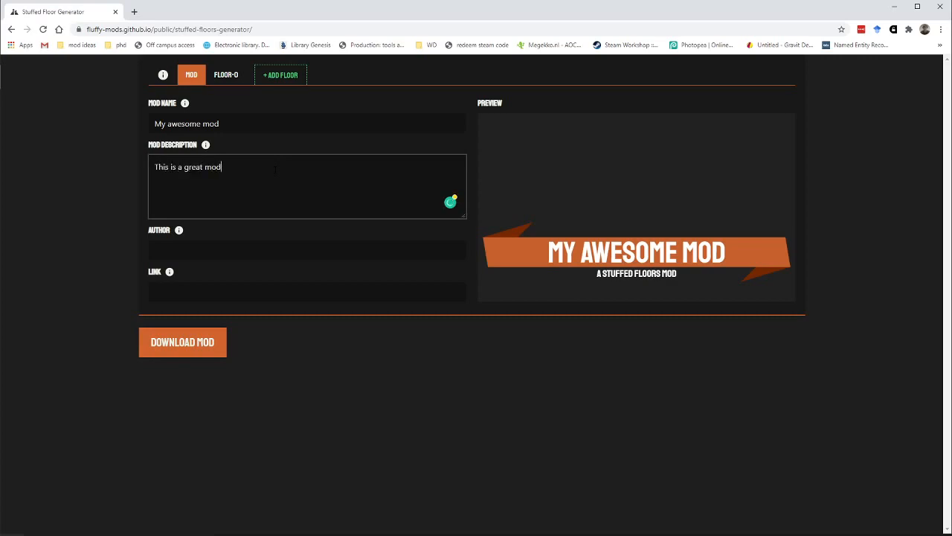
pyautogui.write('Me')
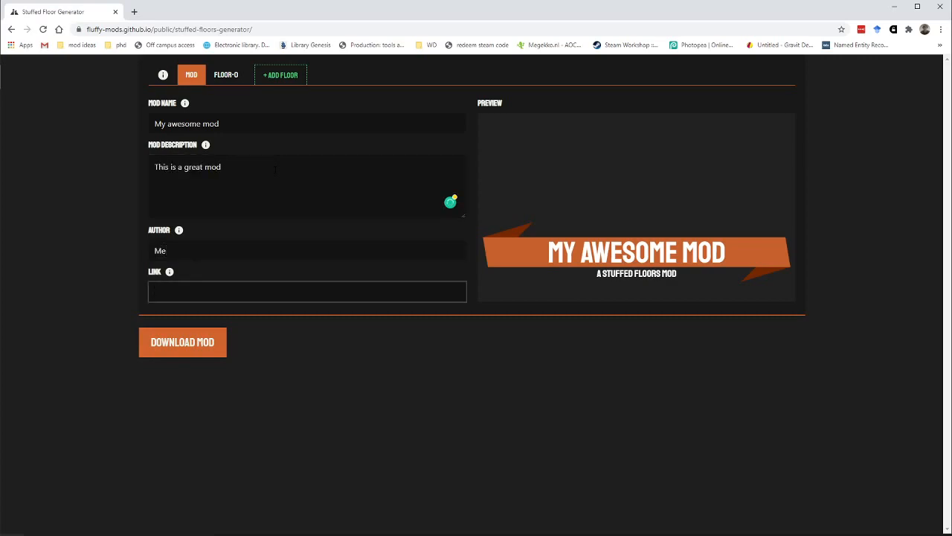
pyautogui.moveTo(310, 58)
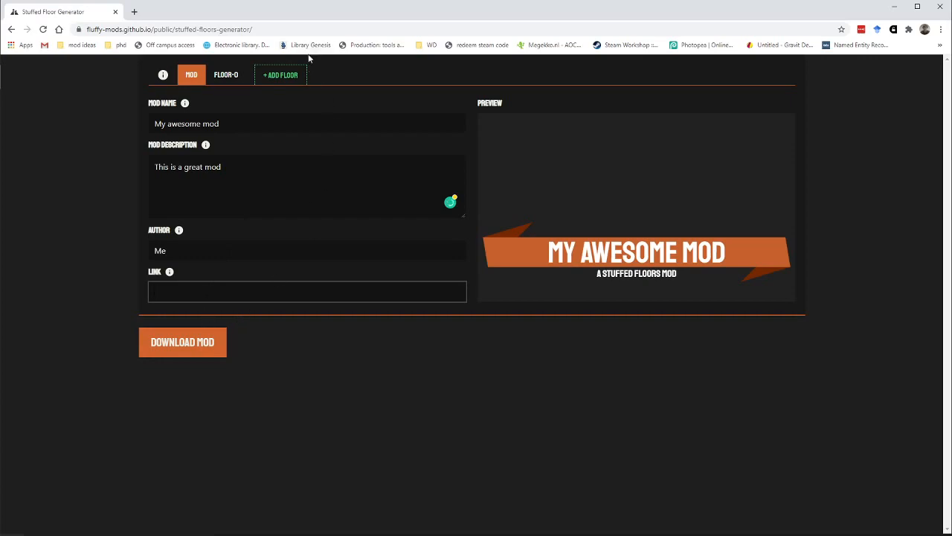
# Step: Upload the vector-flower pattern image as the first floor's texture
pyautogui.click(225, 75)
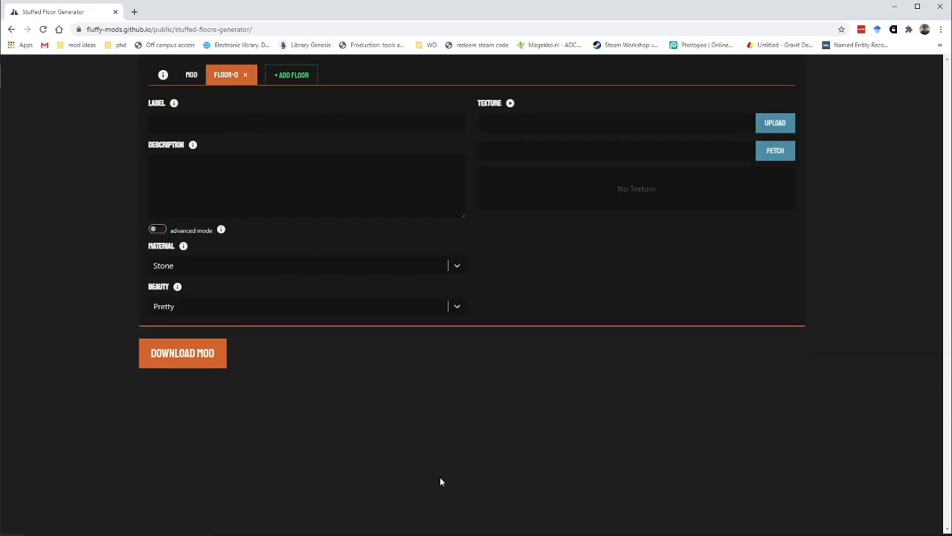
pyautogui.moveTo(383, 373)
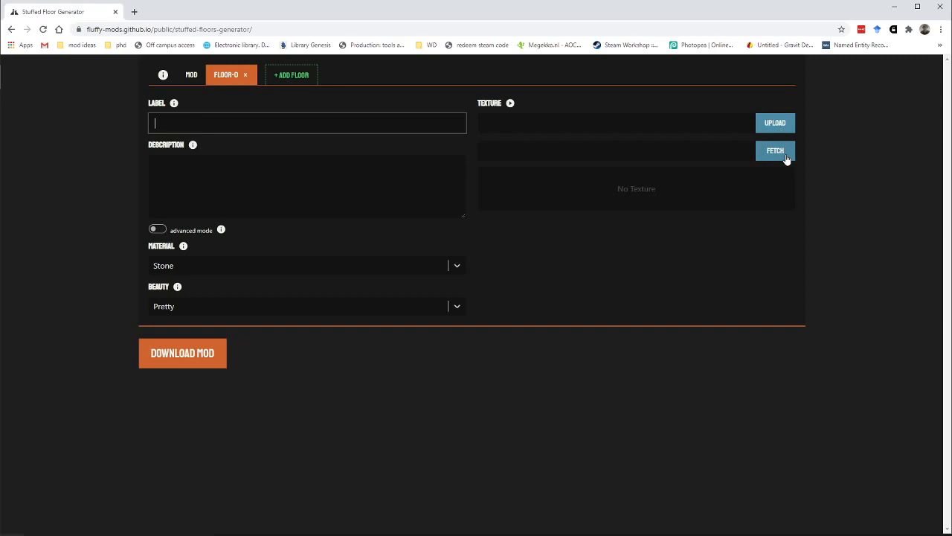
pyautogui.click(775, 122)
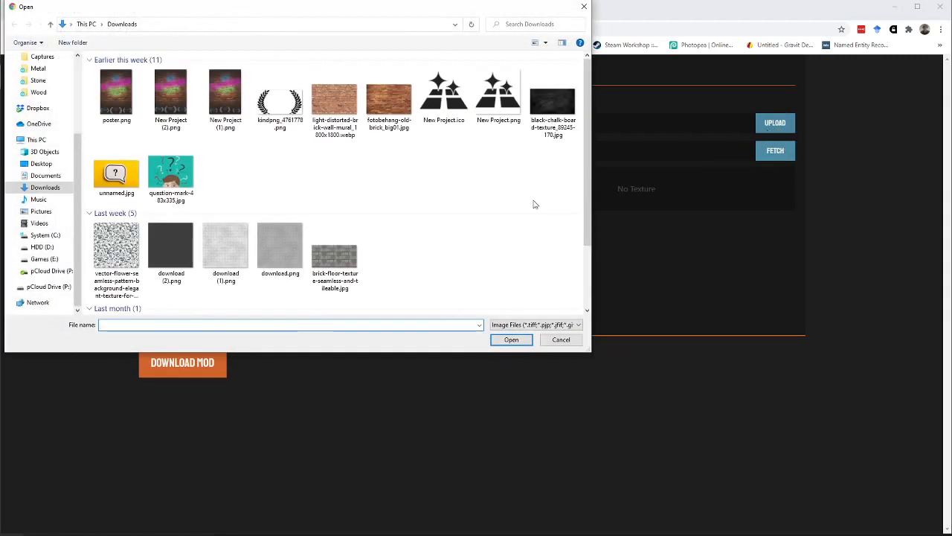
pyautogui.moveTo(734, 112)
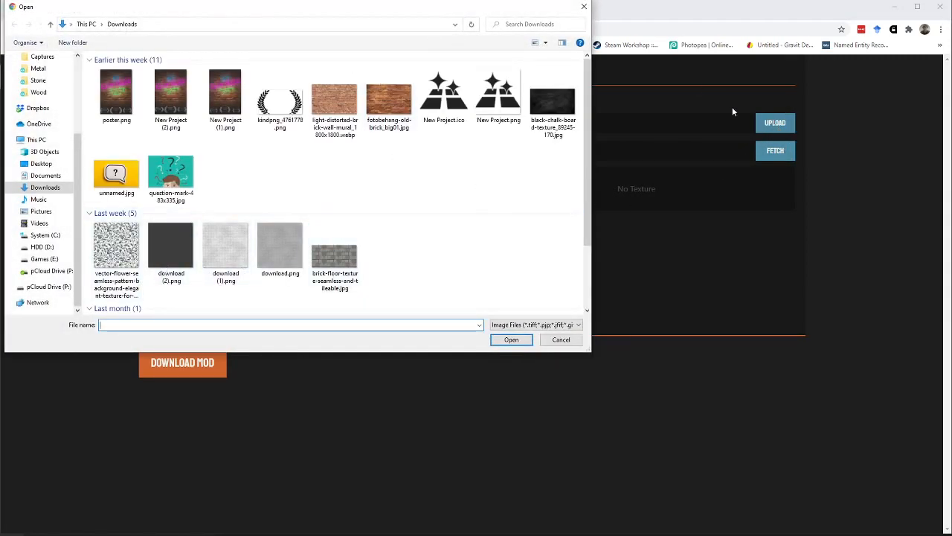
pyautogui.click(116, 245)
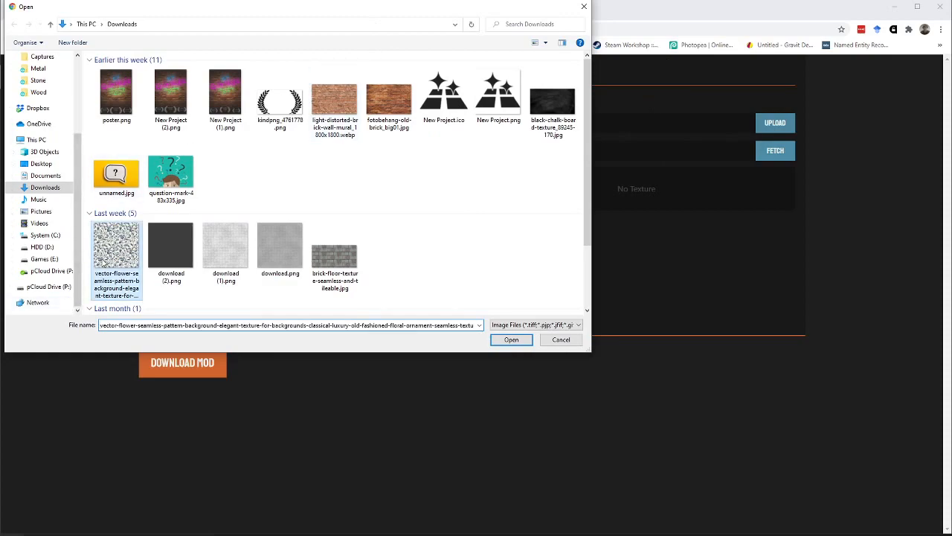
pyautogui.click(511, 339)
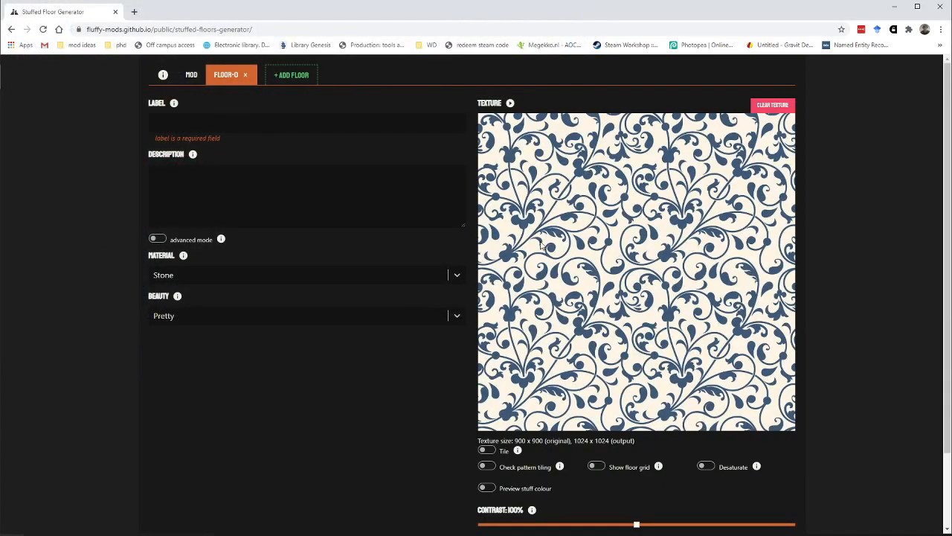
pyautogui.moveTo(688, 203)
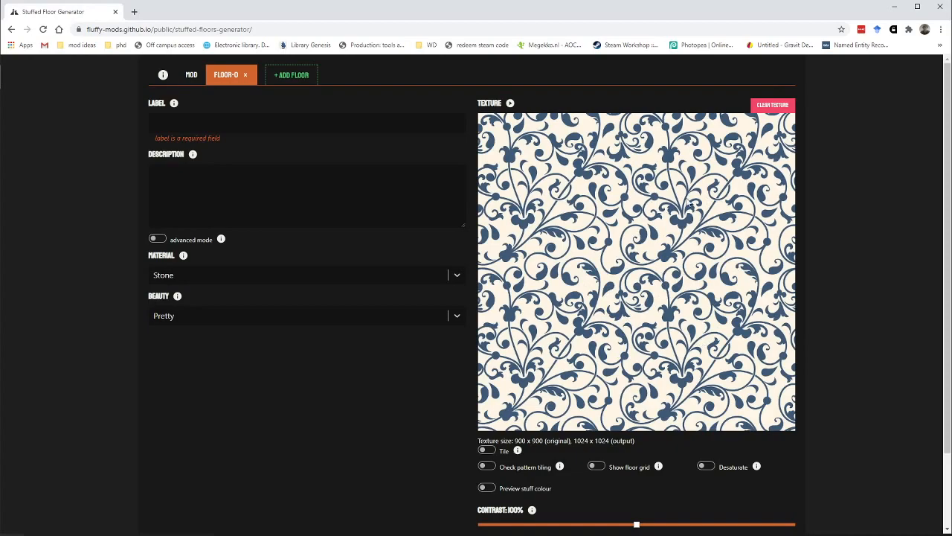
# Step: Set material to Cloth and beauty to Pretty after trying Royal, then show advanced settings
pyautogui.click(306, 275)
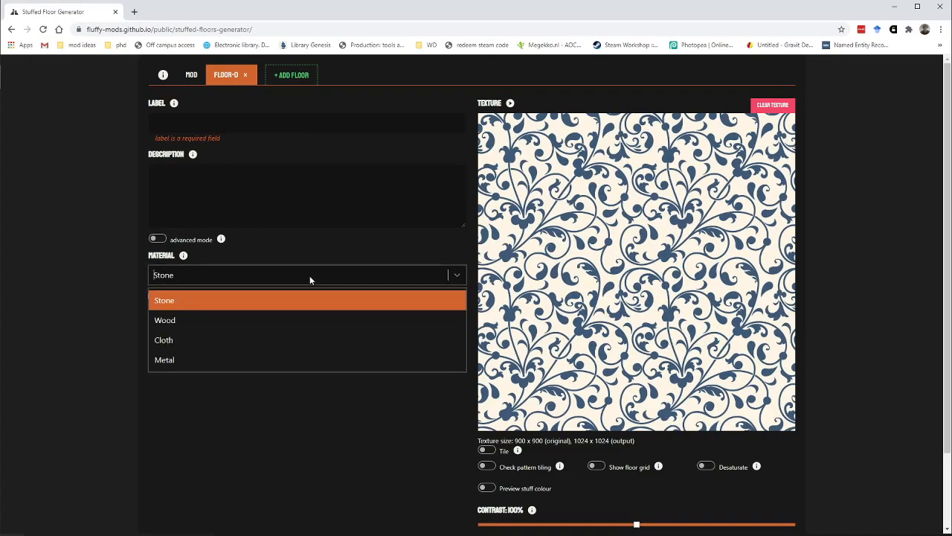
pyautogui.click(163, 339)
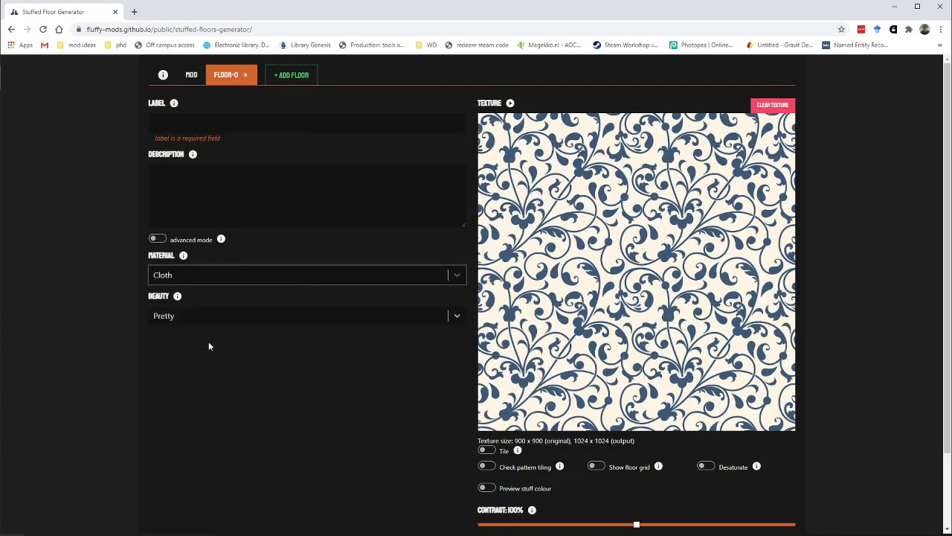
pyautogui.click(305, 315)
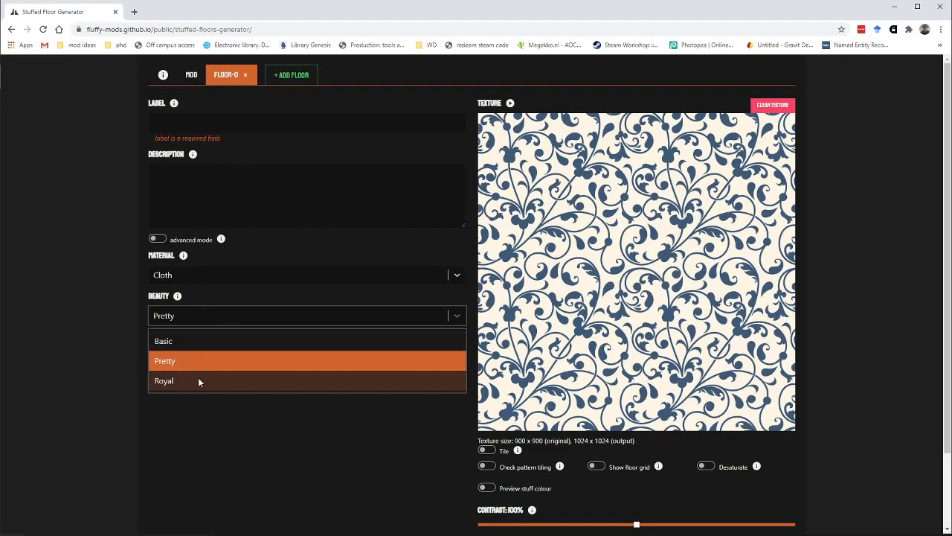
pyautogui.click(164, 380)
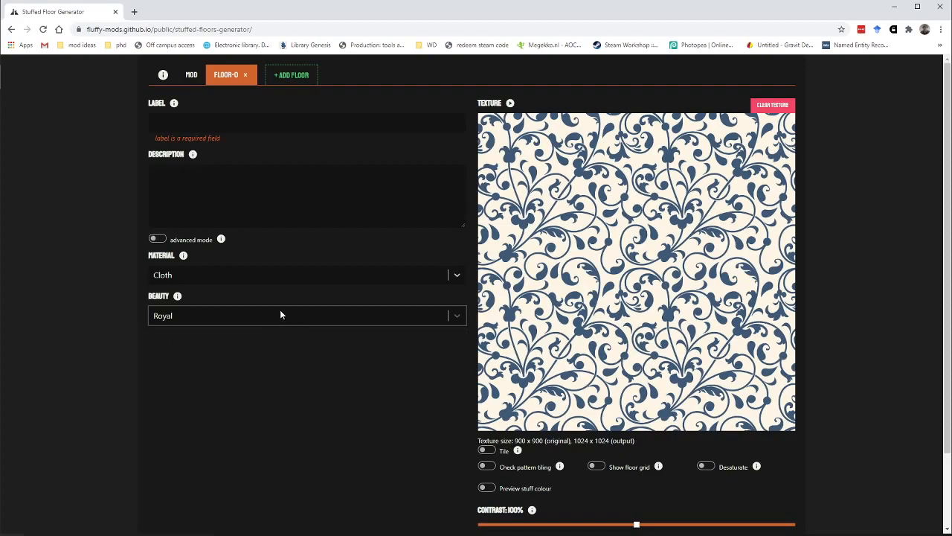
pyautogui.moveTo(201, 305)
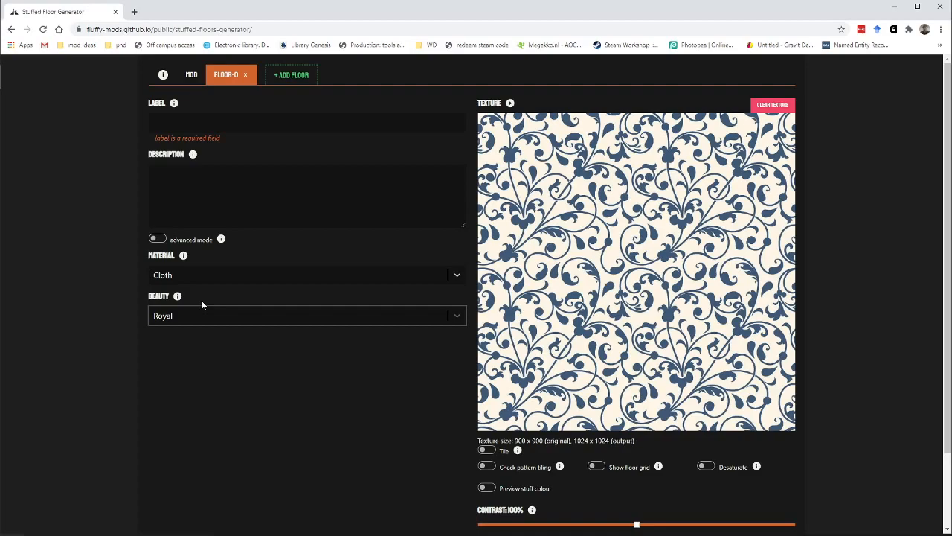
pyautogui.click(306, 315)
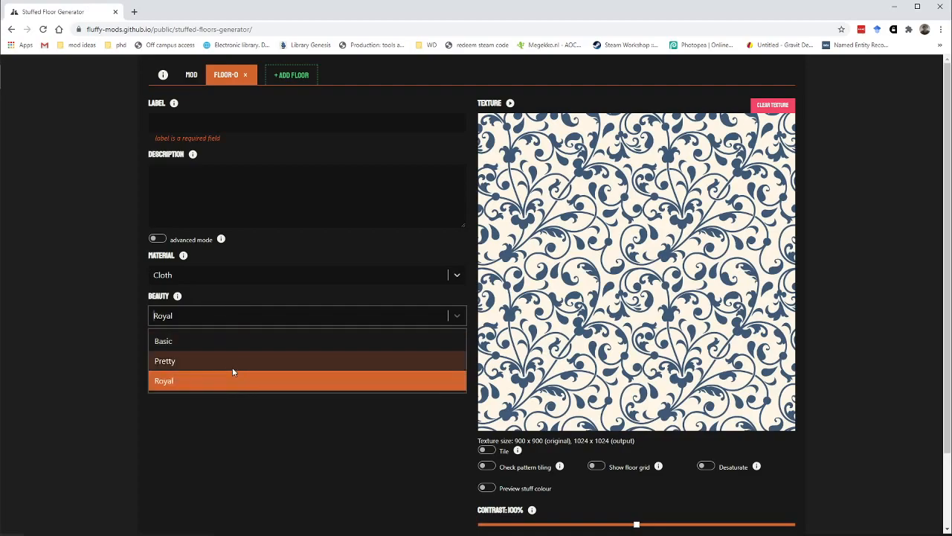
pyautogui.click(164, 361)
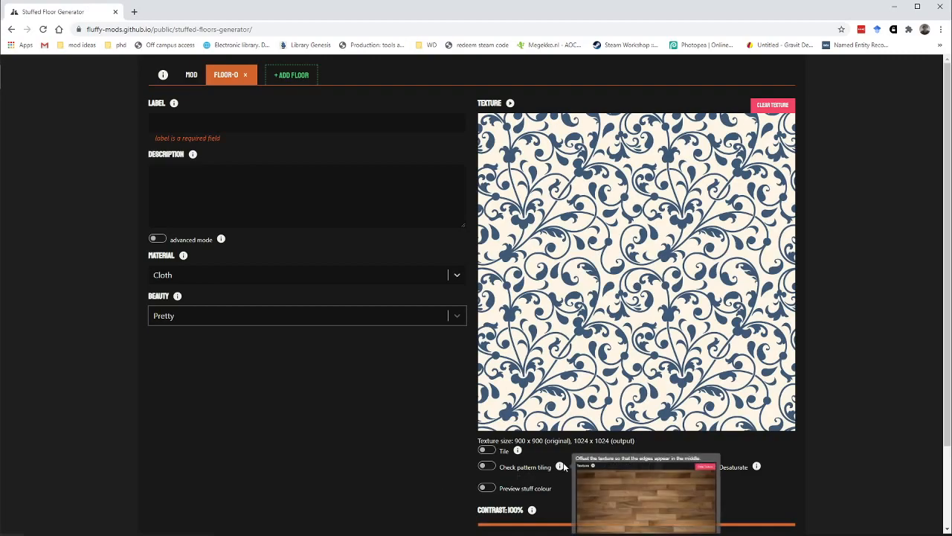
pyautogui.click(157, 239)
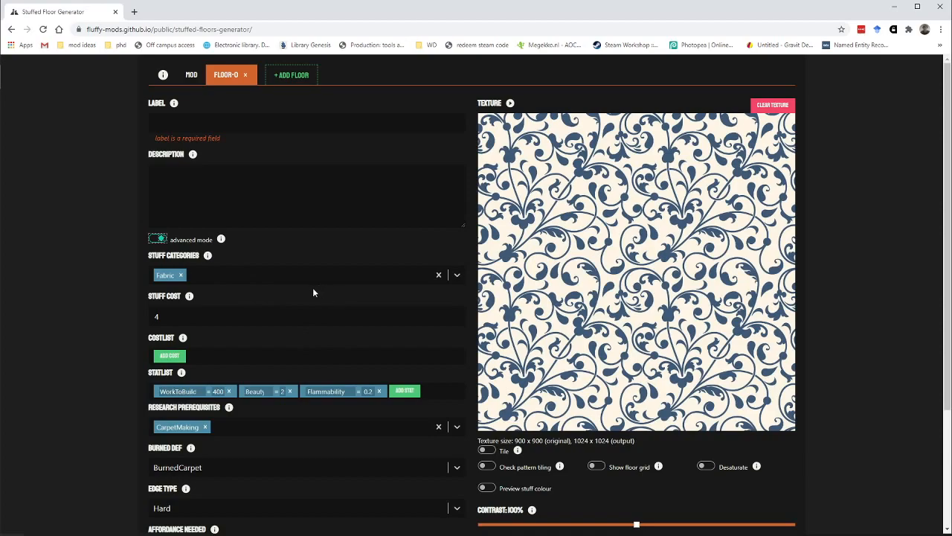
pyautogui.scroll(-3)
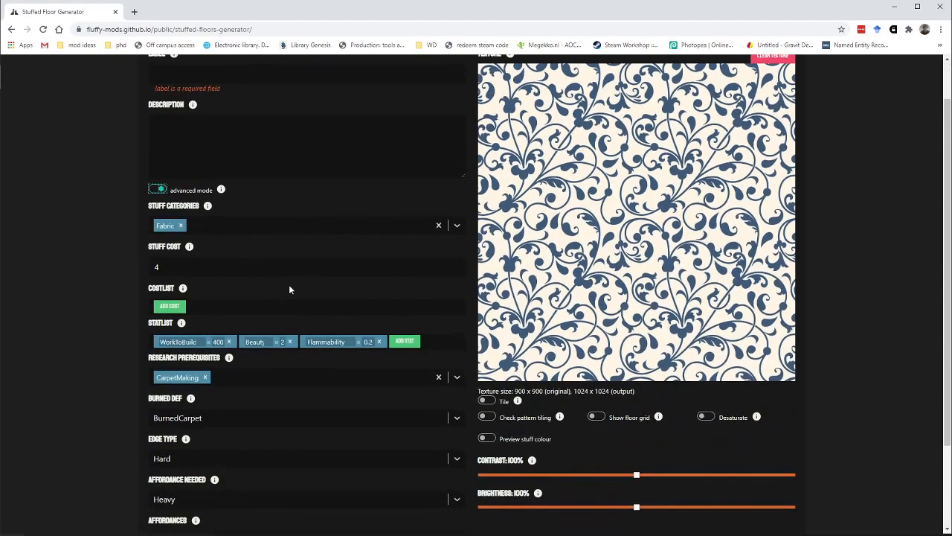
pyautogui.scroll(-3)
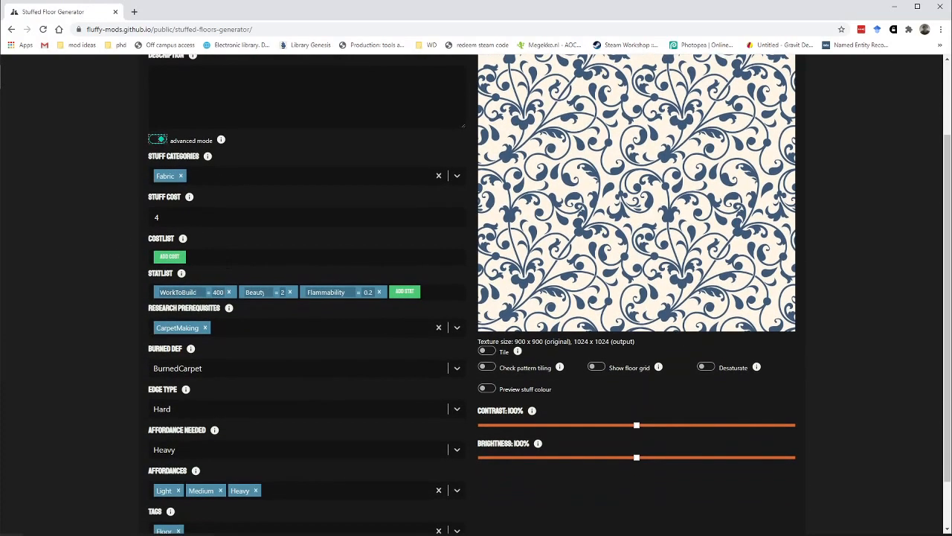
pyautogui.scroll(-3)
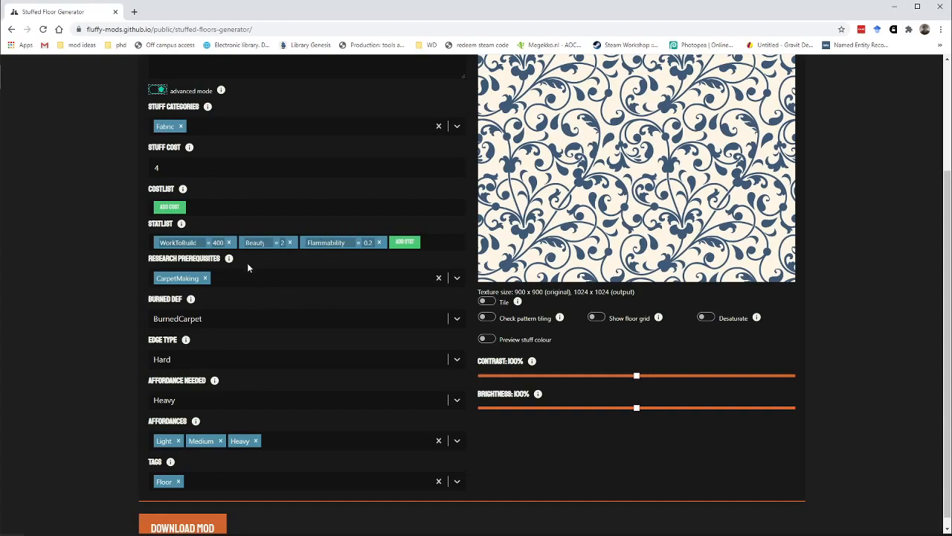
pyautogui.scroll(-3)
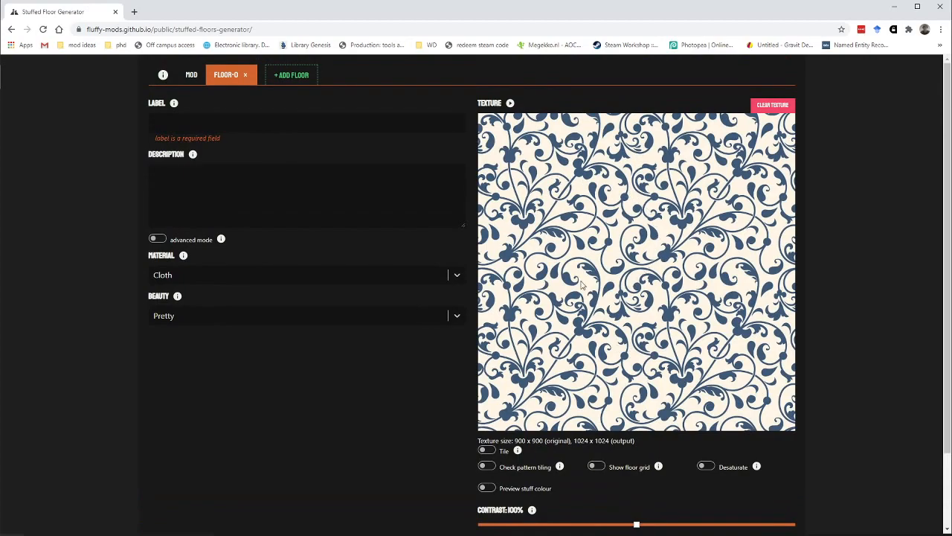
# Step: Turn on the floor grid overlay and 4×4 tiling, and check pattern tiling
pyautogui.scroll(-3)
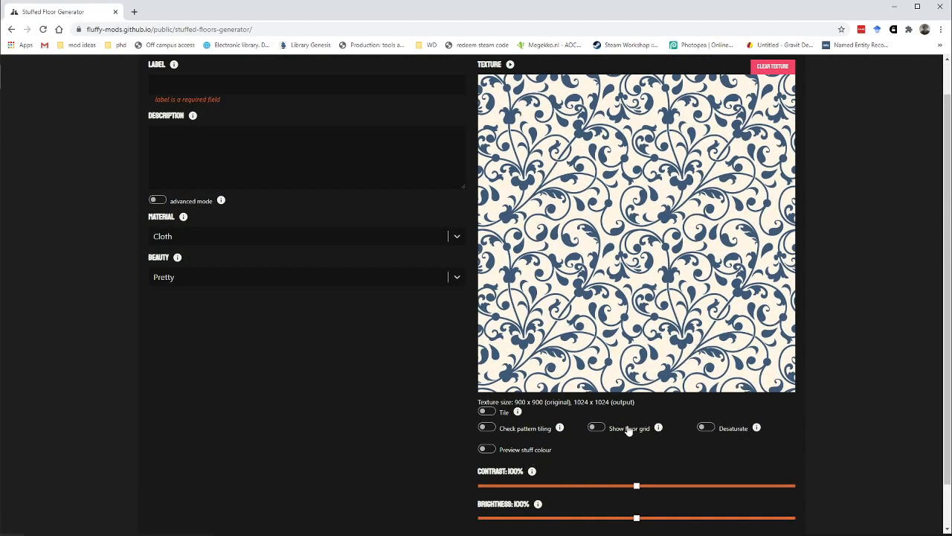
pyautogui.click(596, 427)
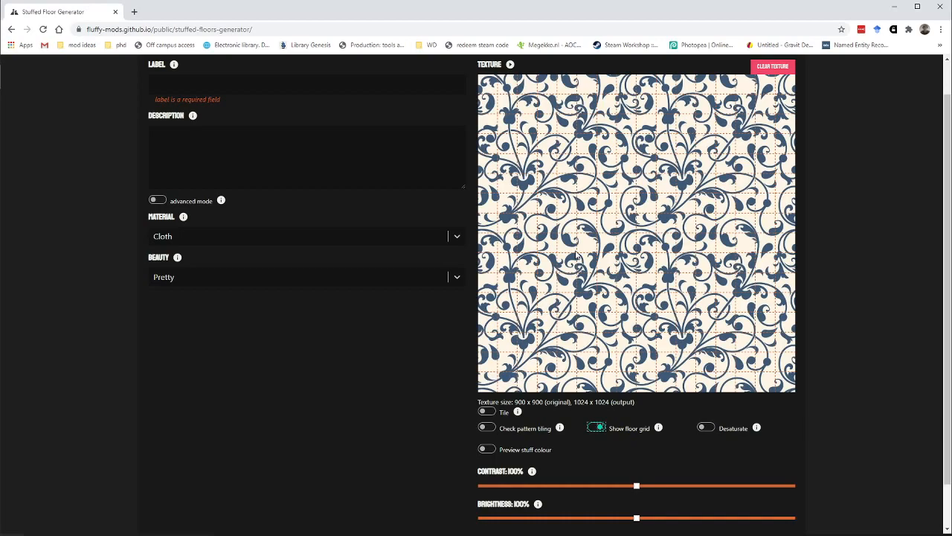
pyautogui.moveTo(816, 438)
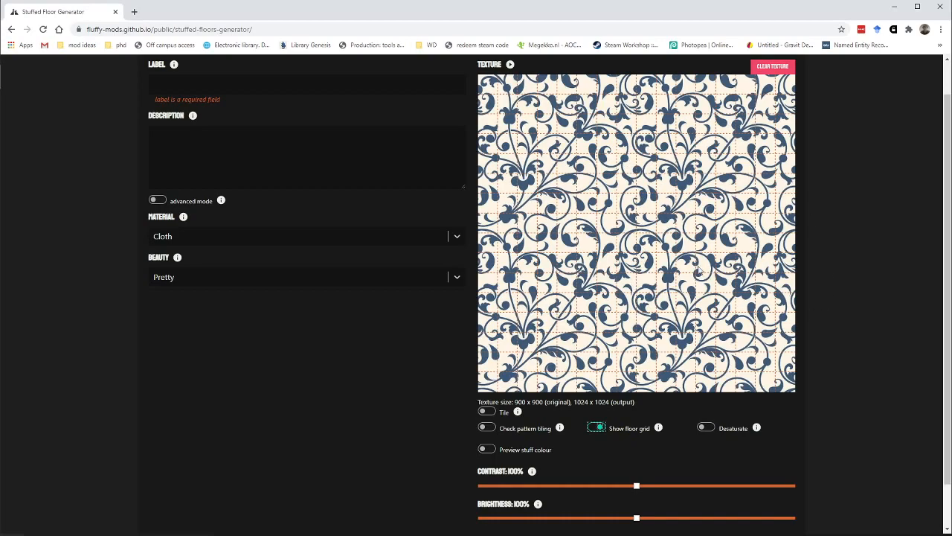
pyautogui.click(487, 412)
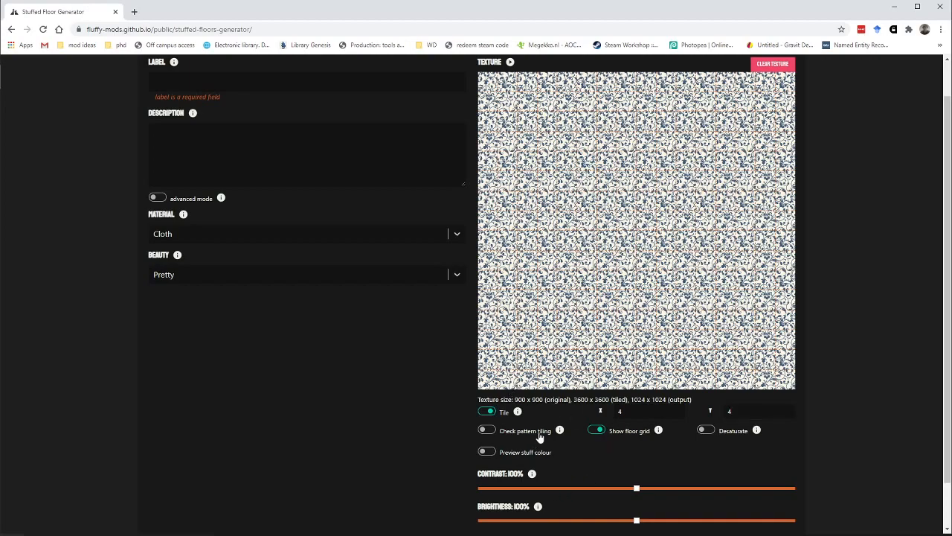
pyautogui.click(487, 430)
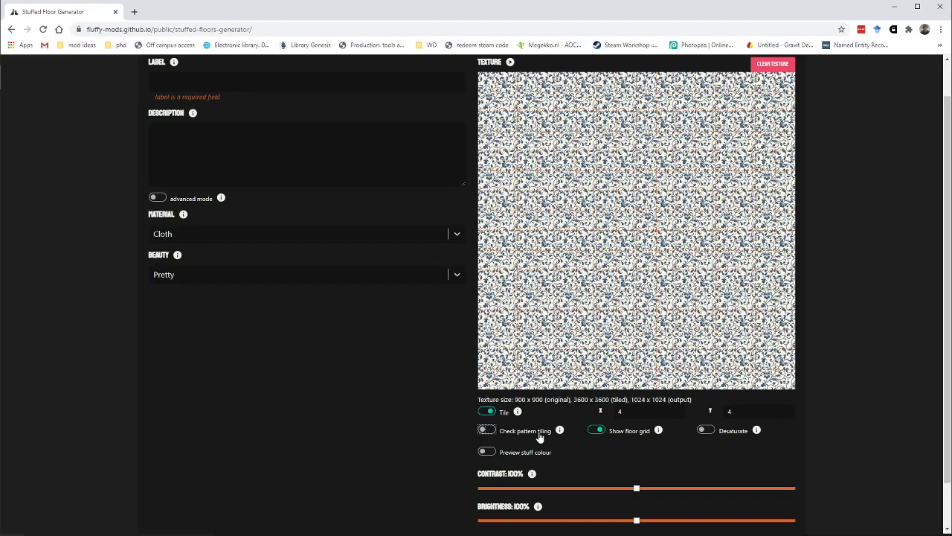
pyautogui.scroll(-3)
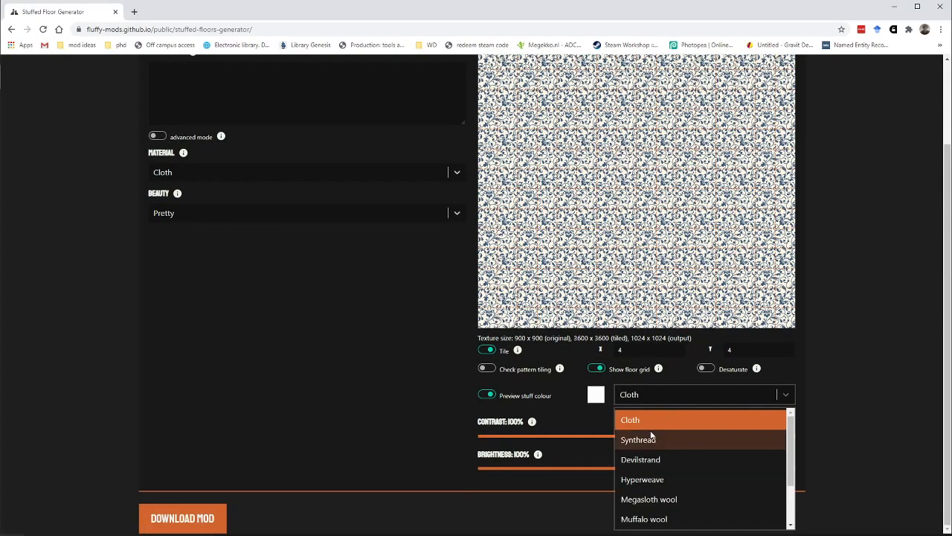
# Step: Preview tints as Alpaca wool, Cloth, Devilstrand, Hyperweave and Megasloth wool, then disable stuff-colour preview
pyautogui.scroll(-3)
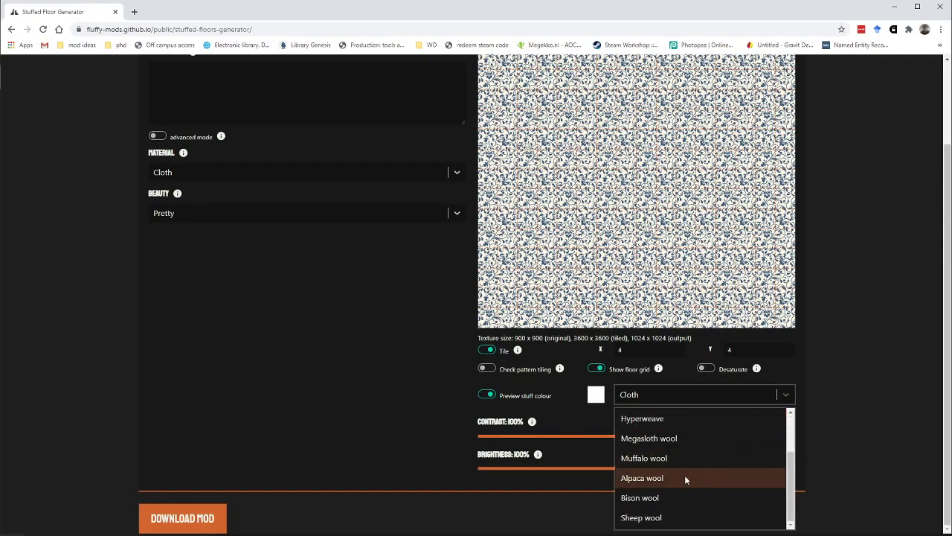
pyautogui.click(642, 478)
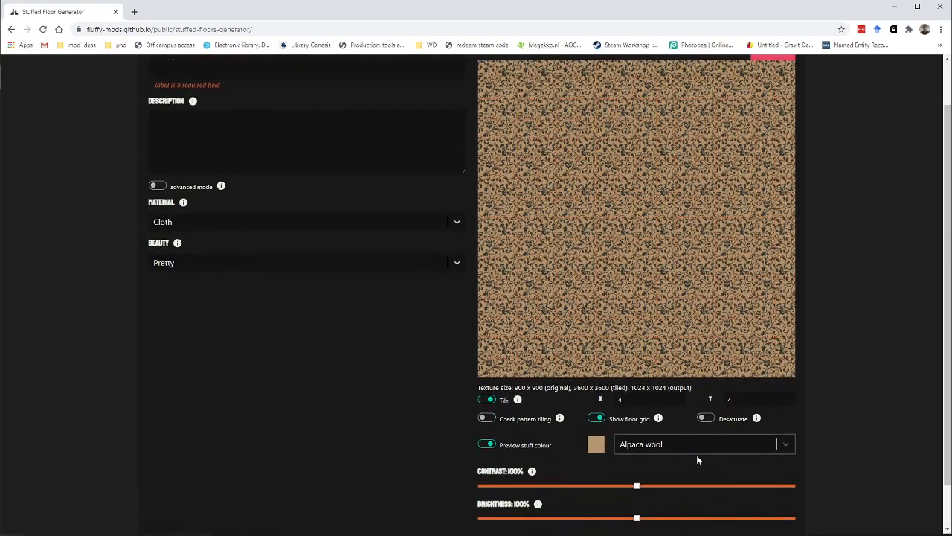
pyautogui.click(699, 443)
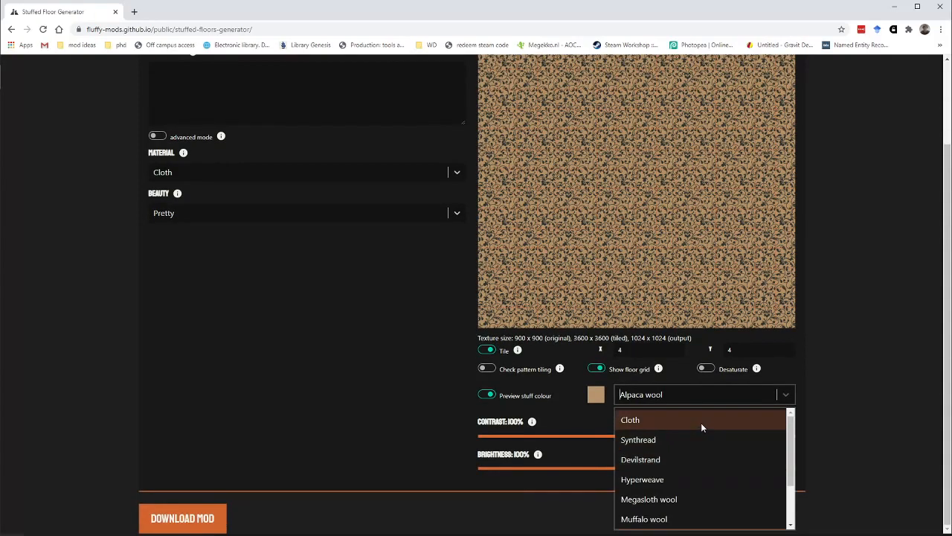
pyautogui.click(630, 419)
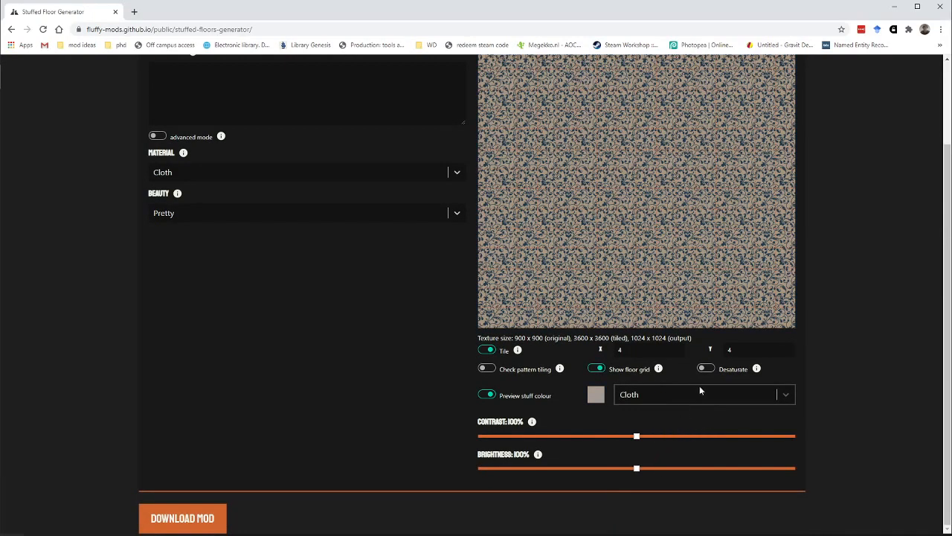
pyautogui.click(703, 394)
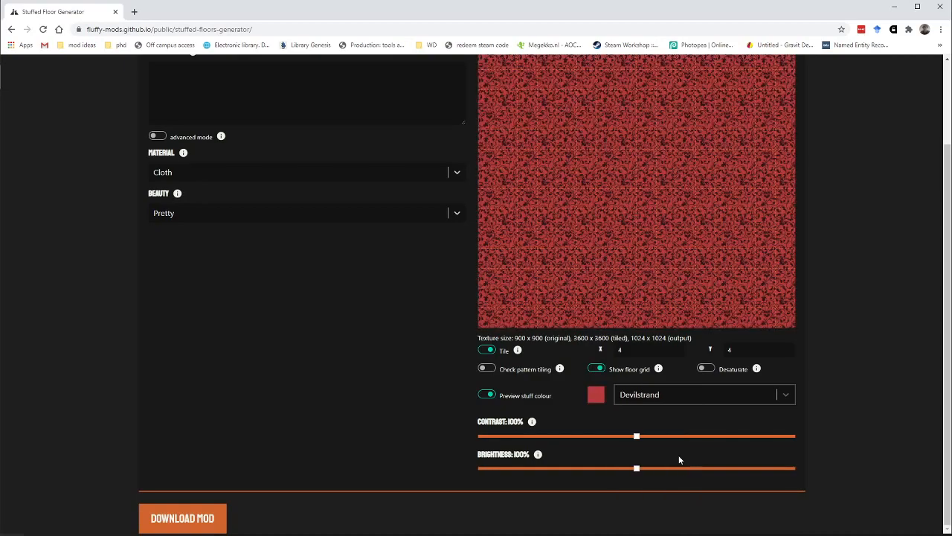
pyautogui.click(703, 395)
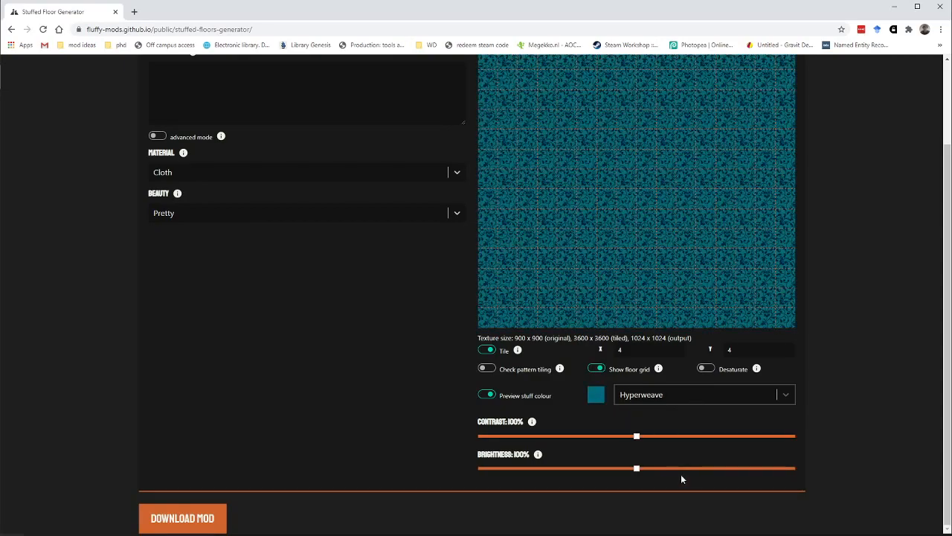
pyautogui.click(703, 394)
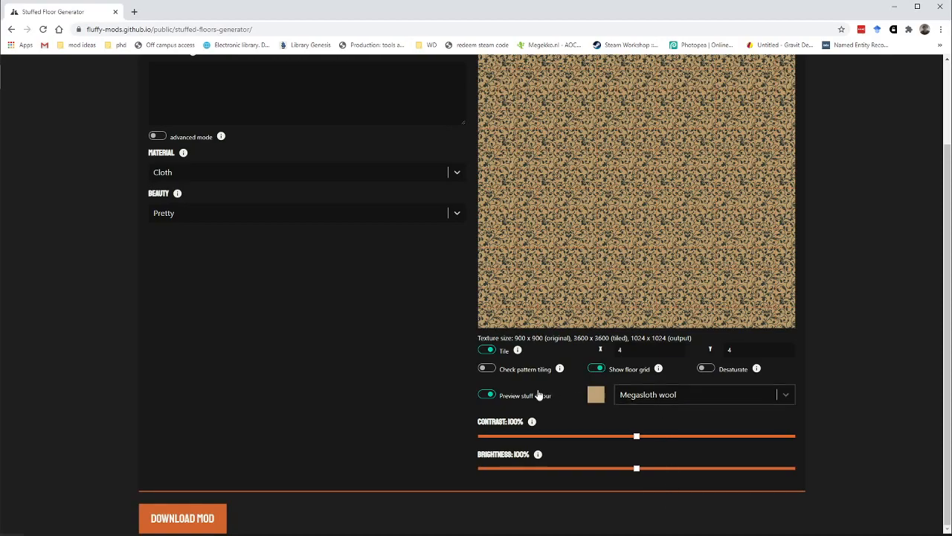
pyautogui.click(487, 395)
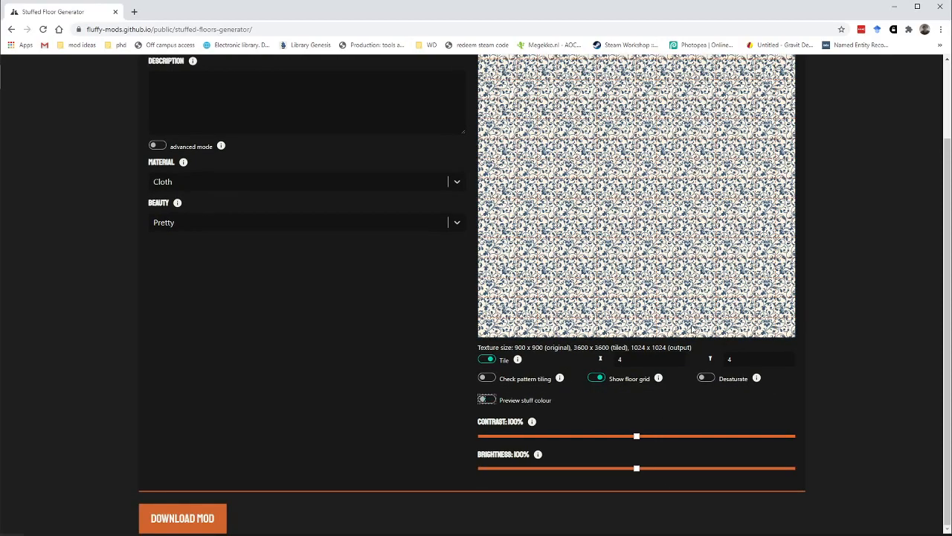
# Step: Desaturate the floral texture and raise its brightness to 170%
pyautogui.click(706, 378)
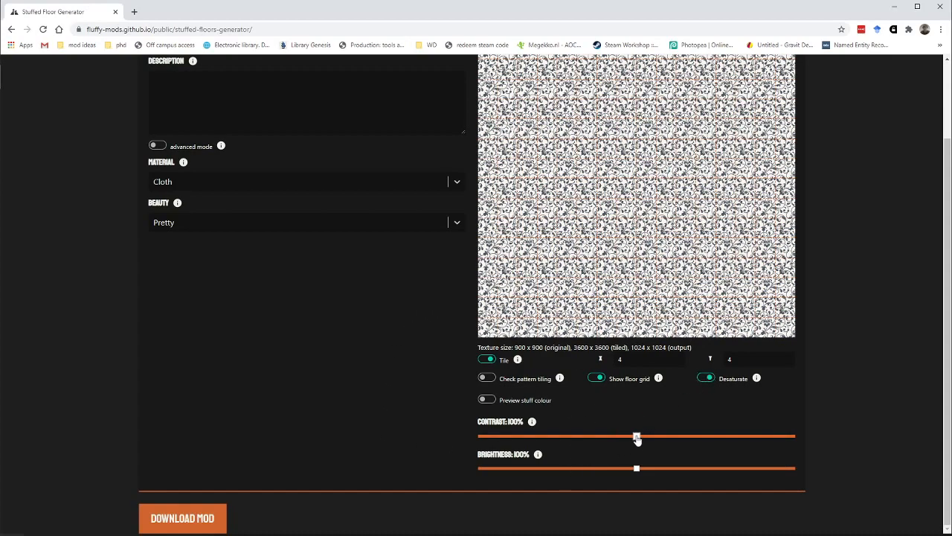
pyautogui.moveTo(637, 437); pyautogui.dragTo(521, 436)
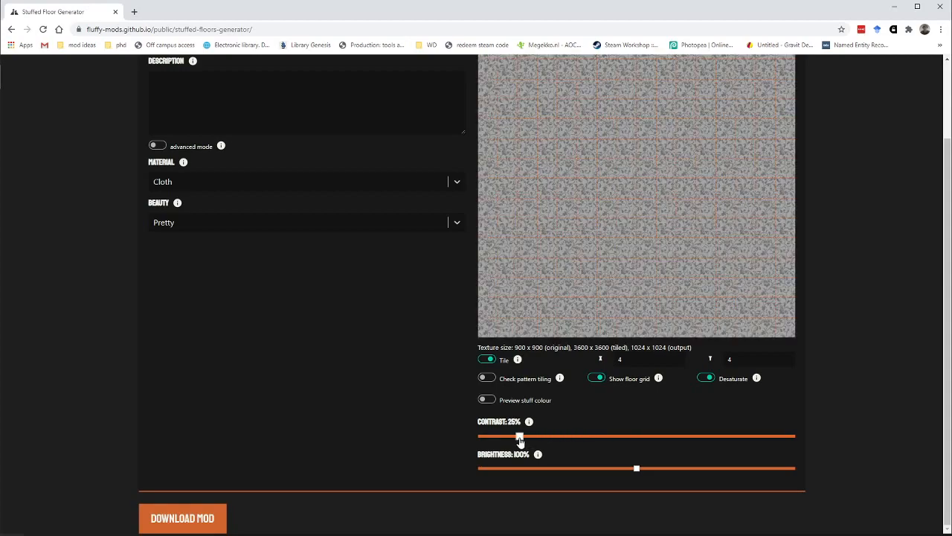
pyautogui.moveTo(636, 468); pyautogui.dragTo(738, 468)
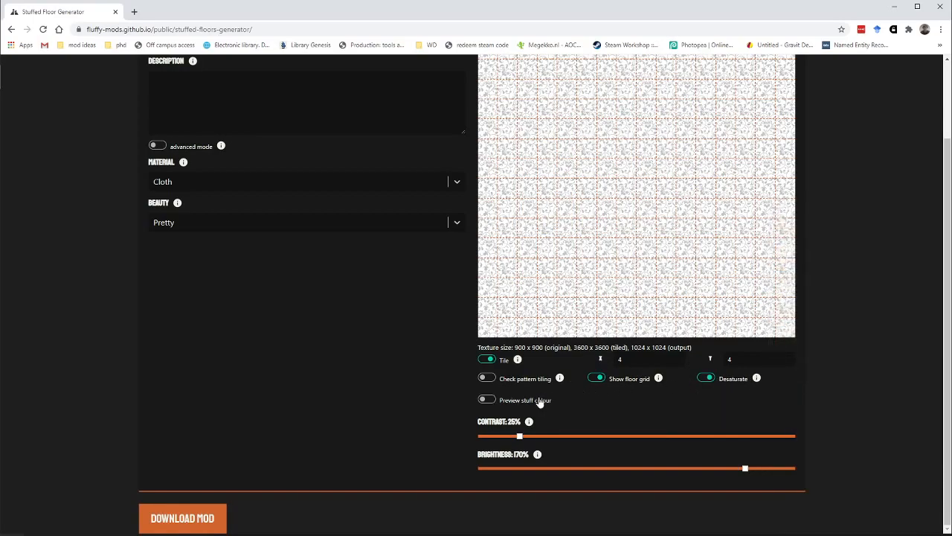
# Step: Re-enable stuff-colour preview as Megasloth wool and settle contrast at 52%
pyautogui.click(486, 401)
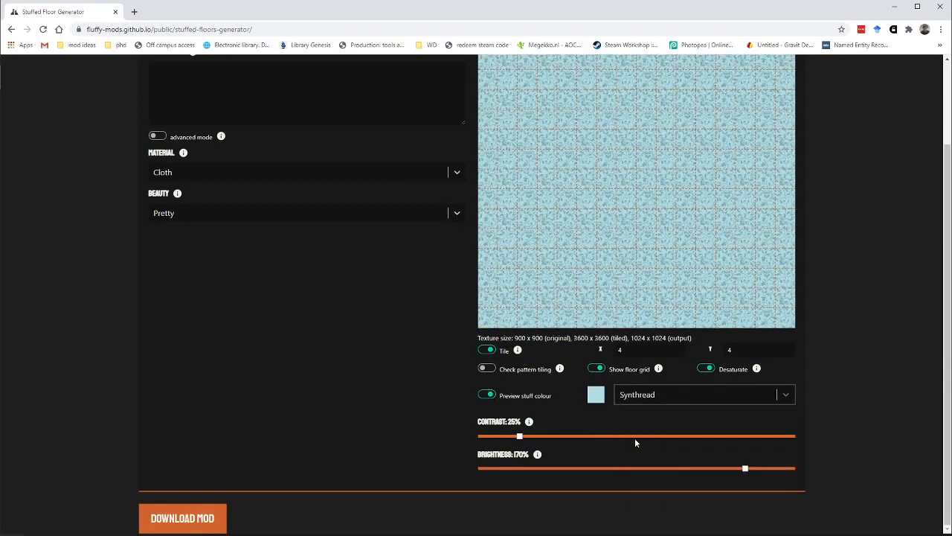
pyautogui.click(699, 394)
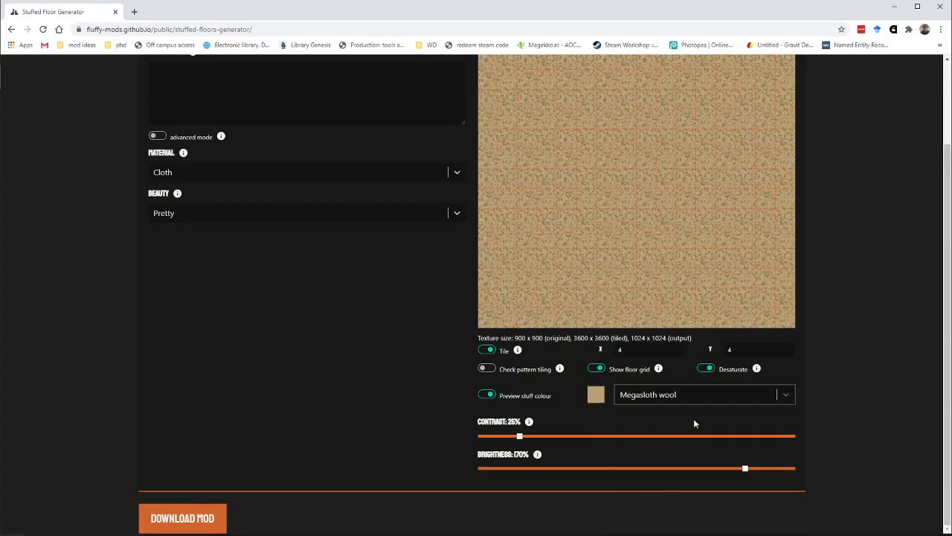
pyautogui.moveTo(624, 315)
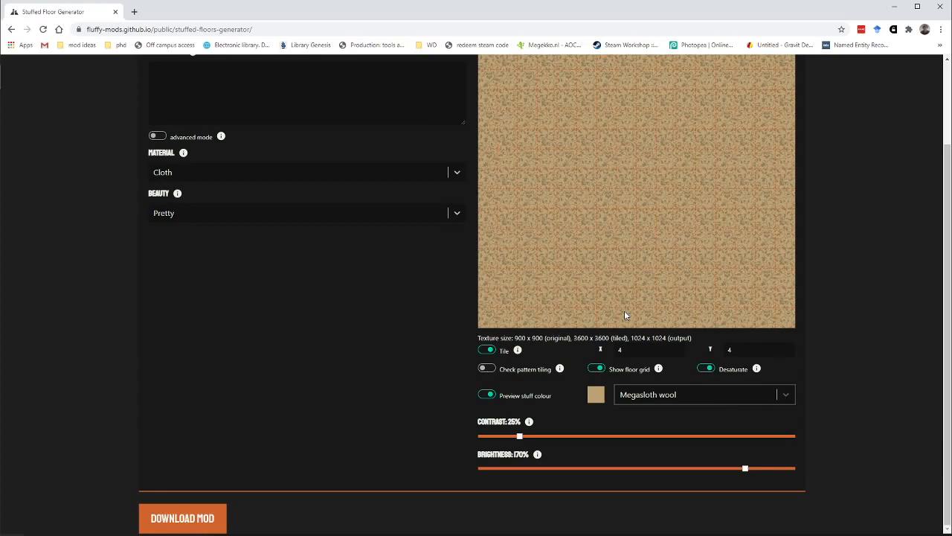
pyautogui.moveTo(605, 369)
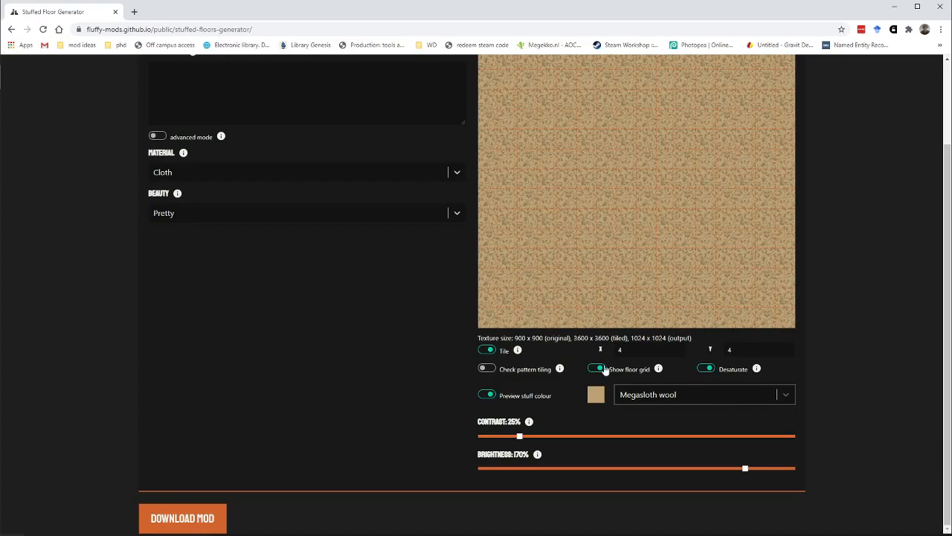
pyautogui.moveTo(519, 435); pyautogui.dragTo(555, 435)
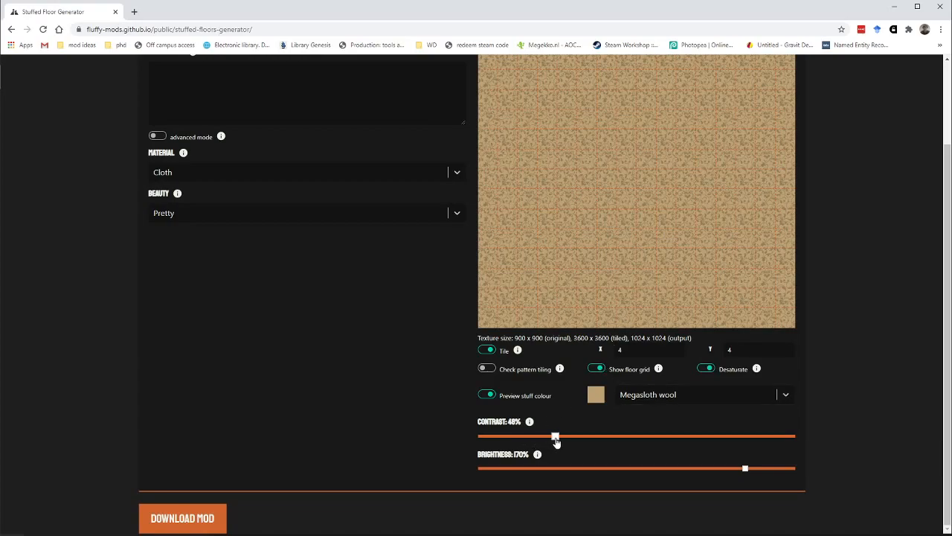
pyautogui.moveTo(555, 437); pyautogui.dragTo(641, 437)
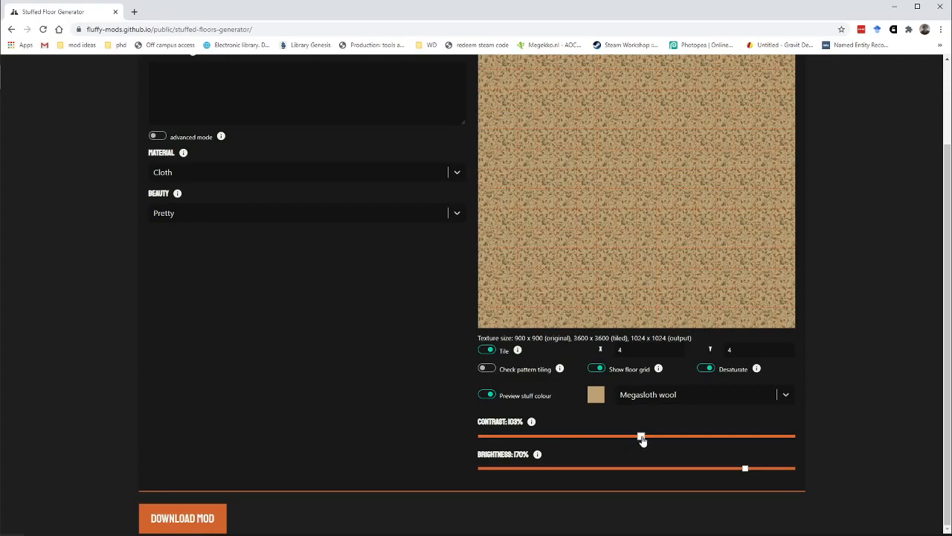
pyautogui.moveTo(641, 436); pyautogui.dragTo(551, 435)
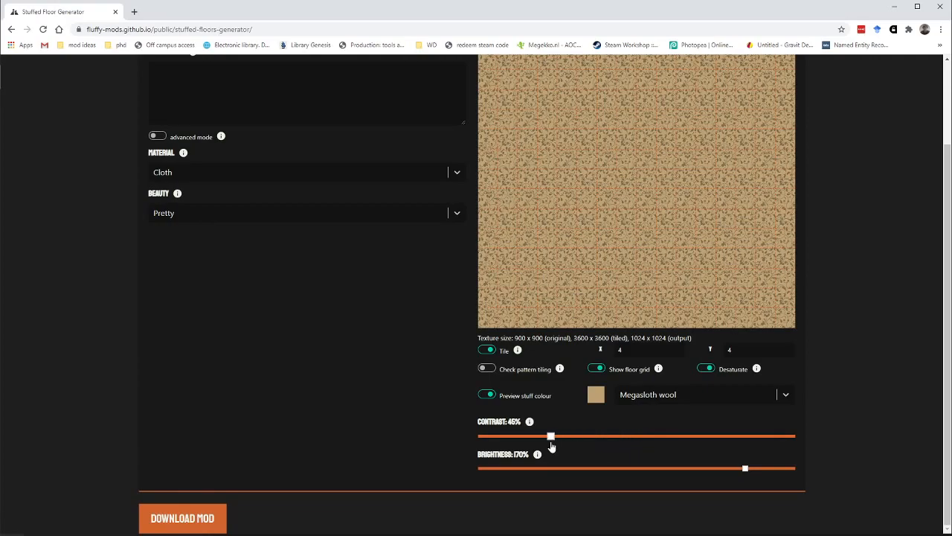
pyautogui.moveTo(550, 437); pyautogui.dragTo(561, 437)
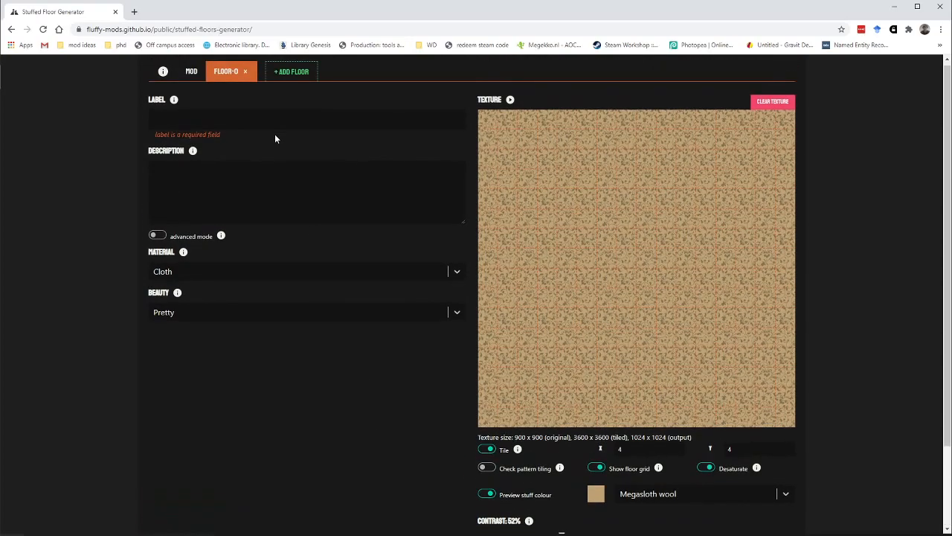
# Step: Label the floor 'Floral Carpet' with description 'A Pretty Floral pattern carpet', then download My awesome mod.zip
pyautogui.click(305, 119)
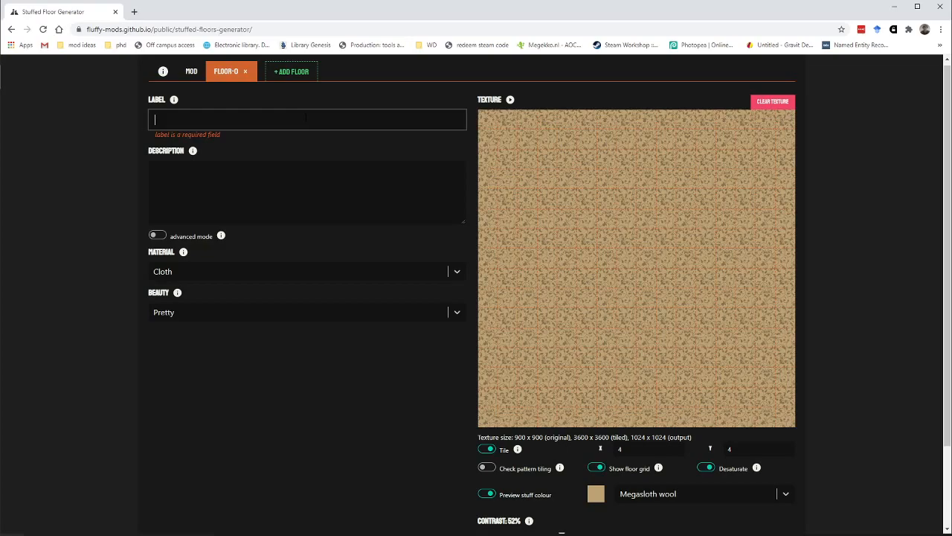
pyautogui.write('Floral Carpet')
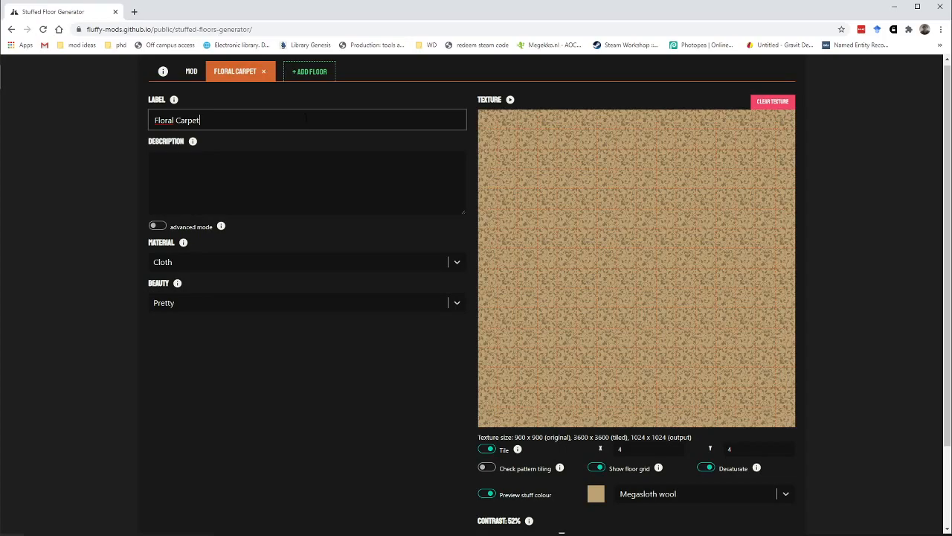
pyautogui.write('A b')
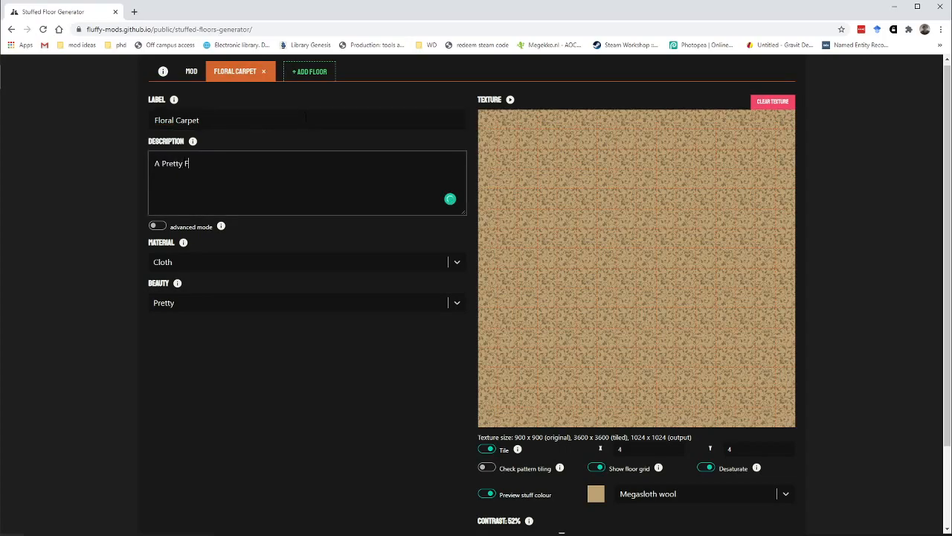
pyautogui.write('loral ap')
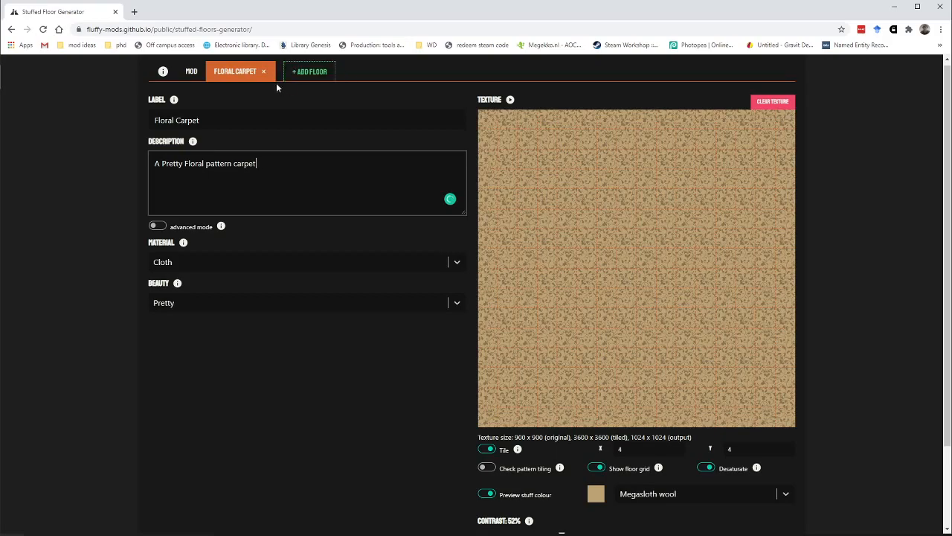
pyautogui.click(190, 71)
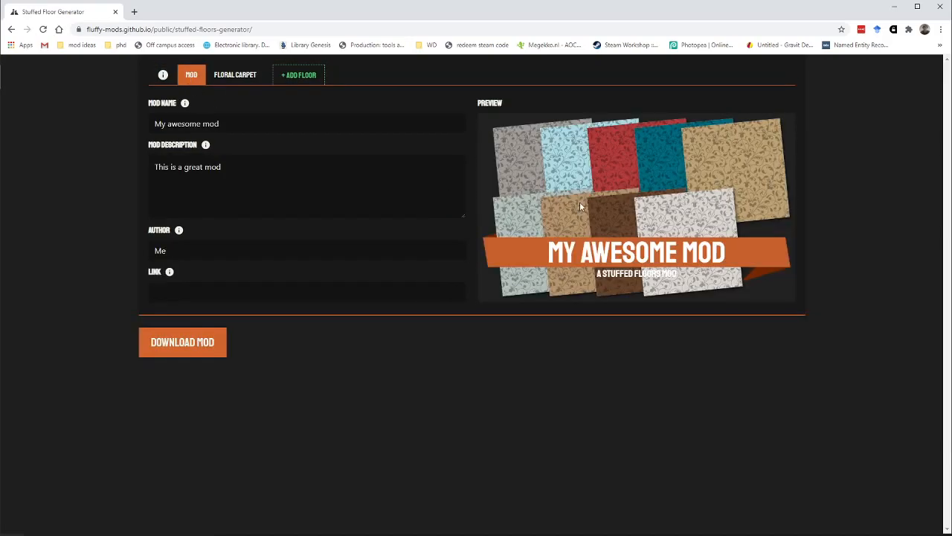
pyautogui.moveTo(569, 294)
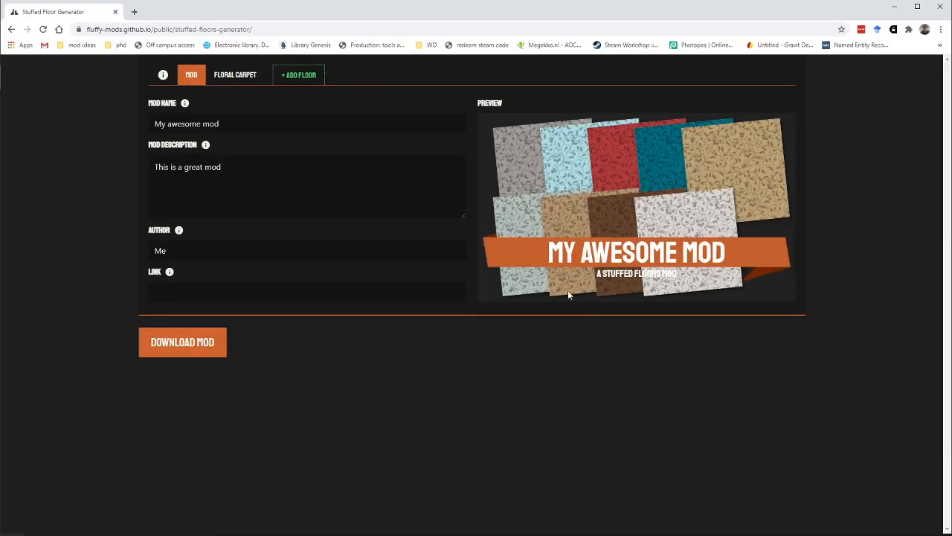
pyautogui.click(182, 341)
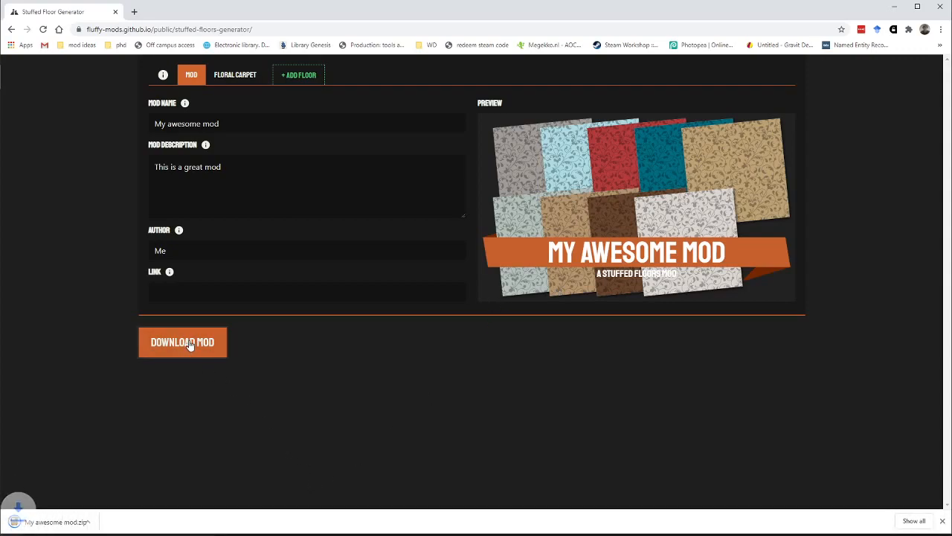